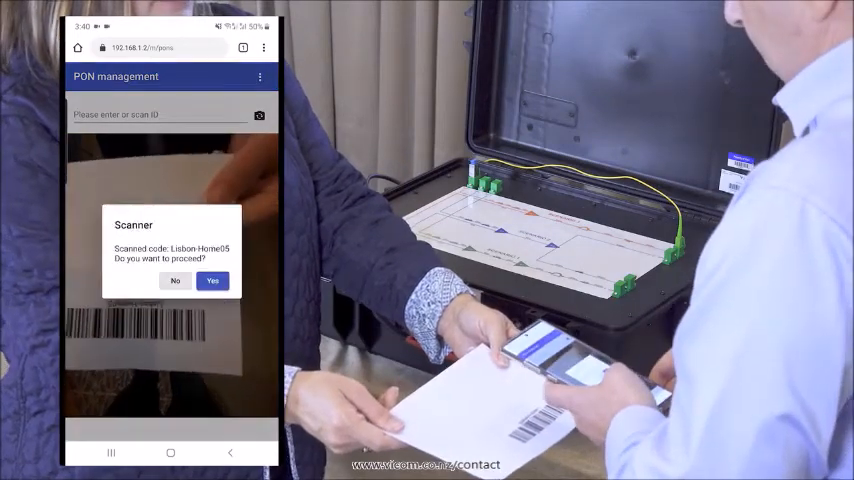
Step: Accept the scanned code Lisbon-Home05 and start a test run for that home
click(212, 280)
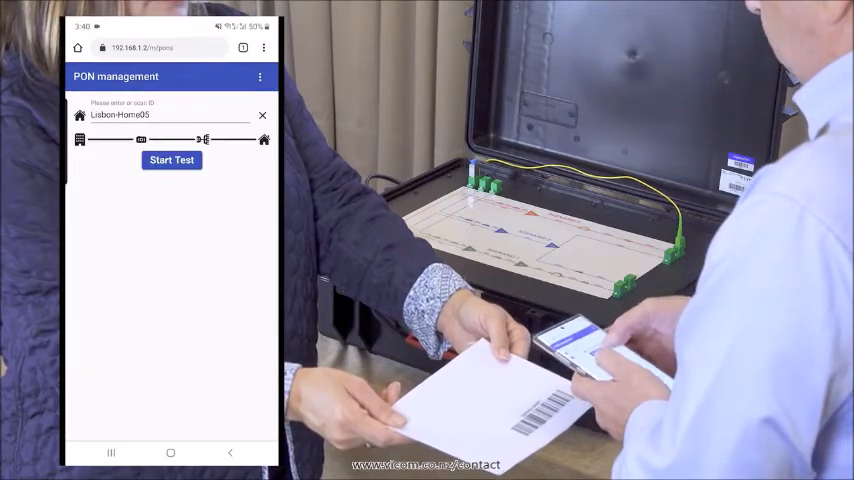
click(172, 160)
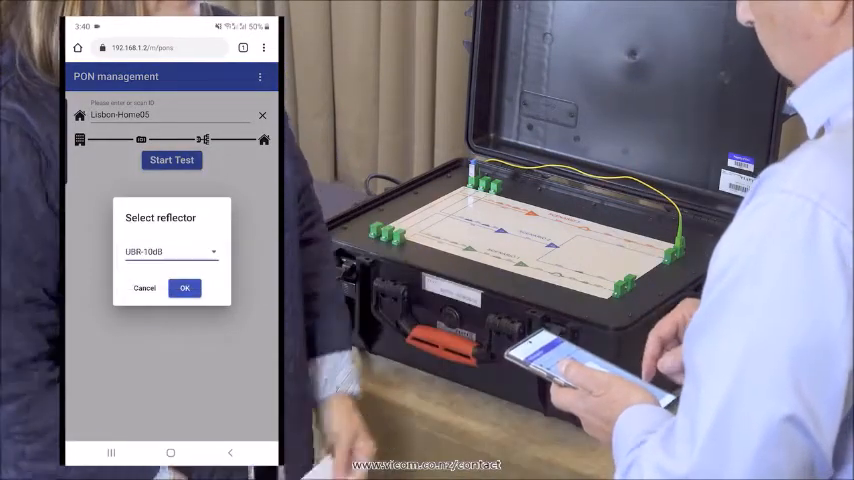
Step: Confirm the reflector choice with OK so the test runs and measures the 4785 m peak
click(184, 288)
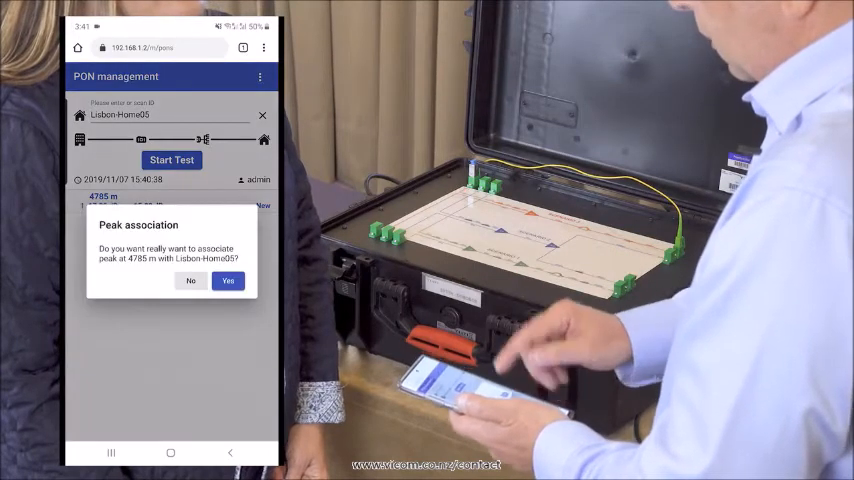
Step: Confirm Yes to link the 4785 m peak to home Lisbon-Home05
click(228, 280)
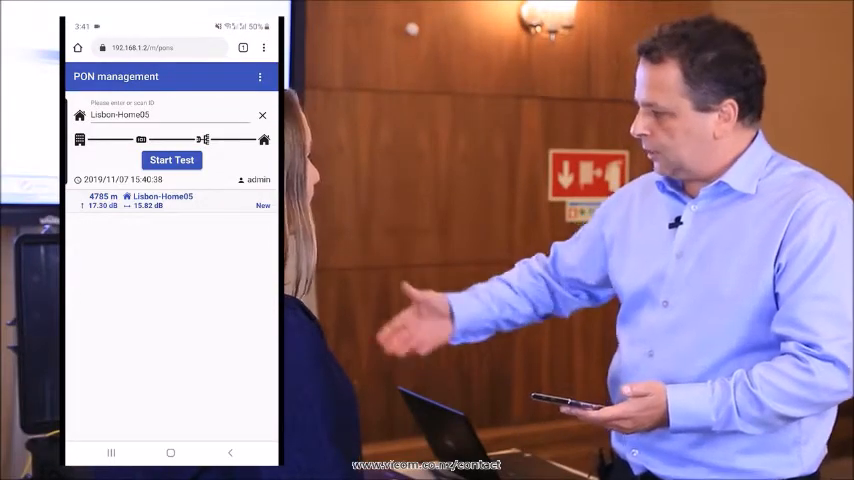